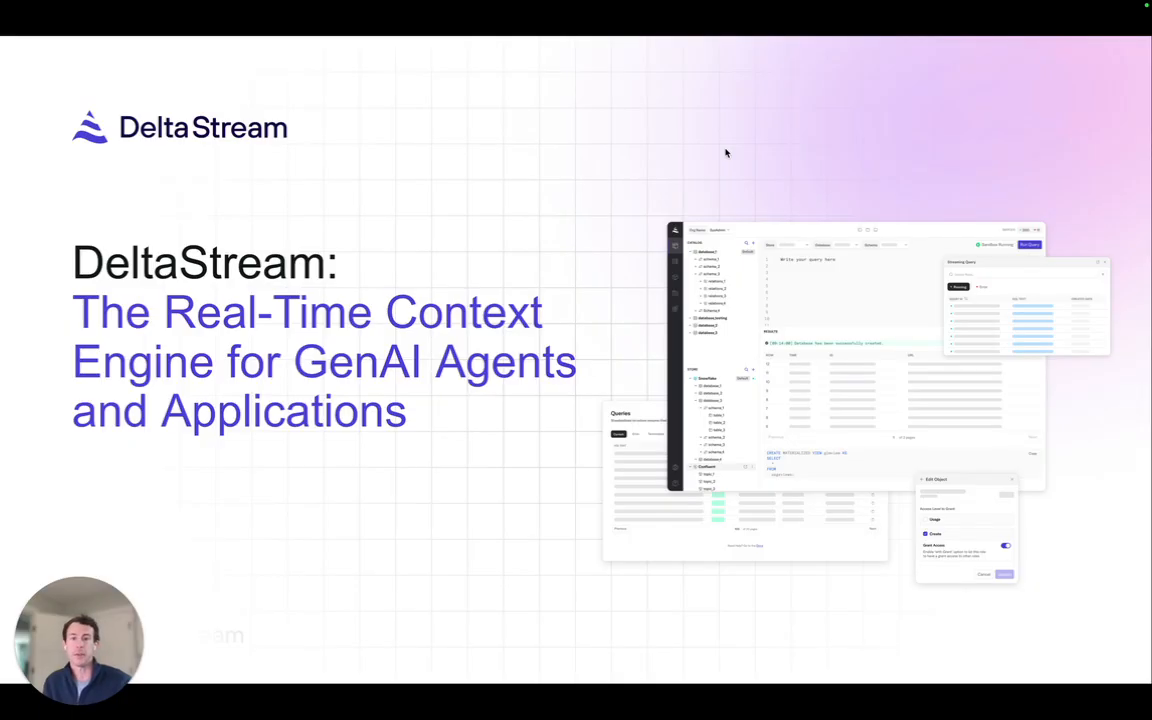
mouse_move(742, 298)
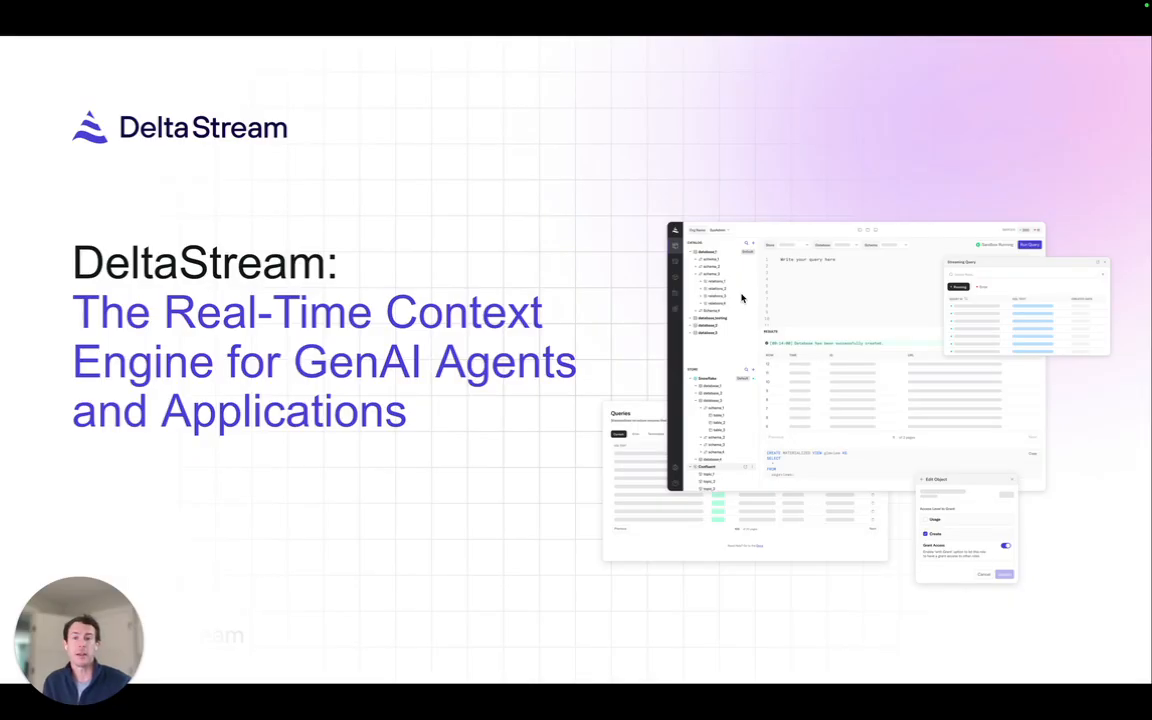
mouse_move(678, 291)
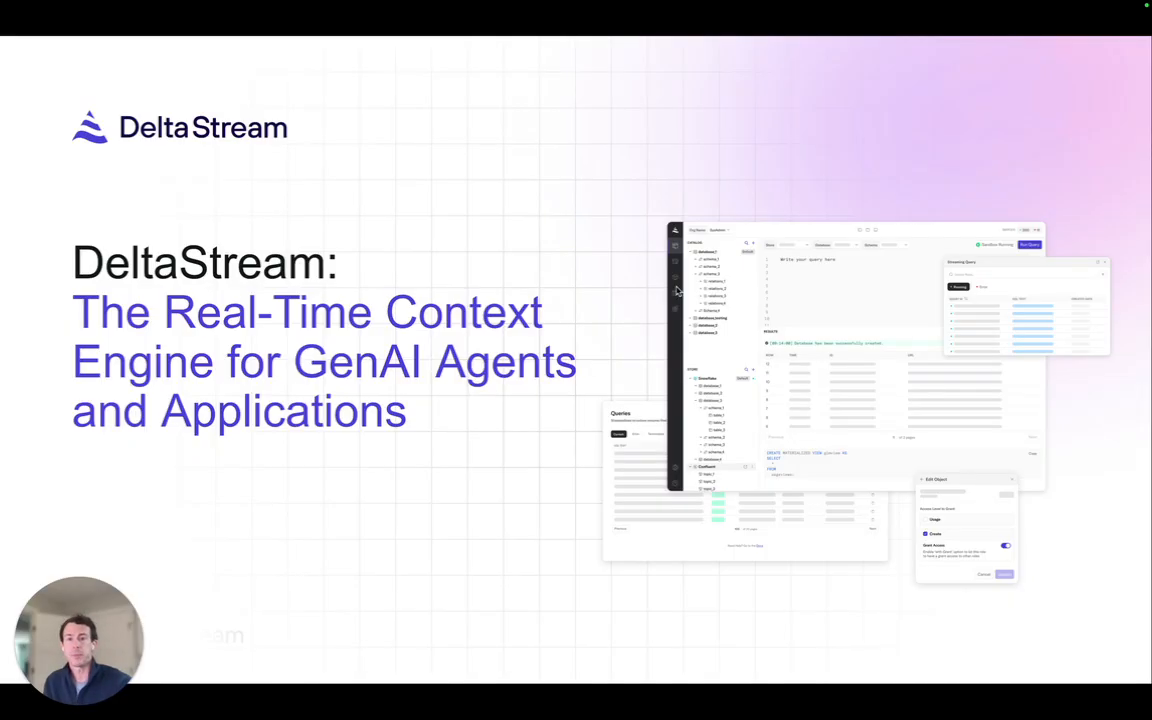
mouse_move(862, 199)
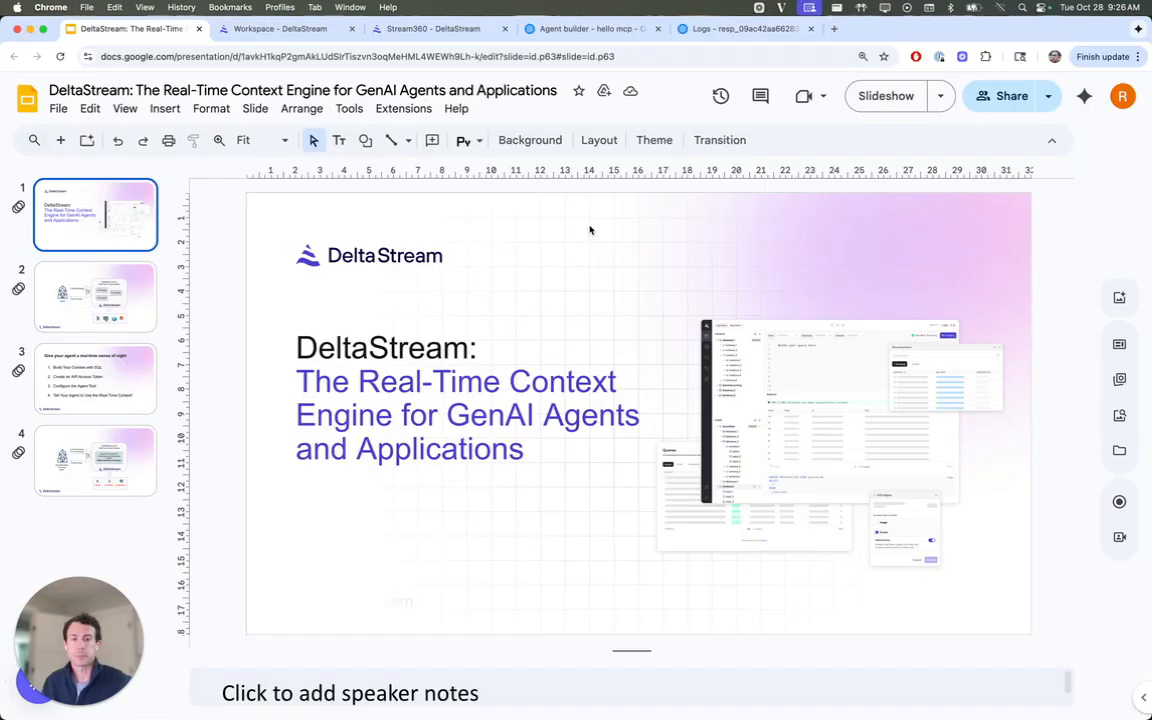
Step: View the passenger query results and the disrupted premium passengers lineage graph in Stream360
click(280, 28)
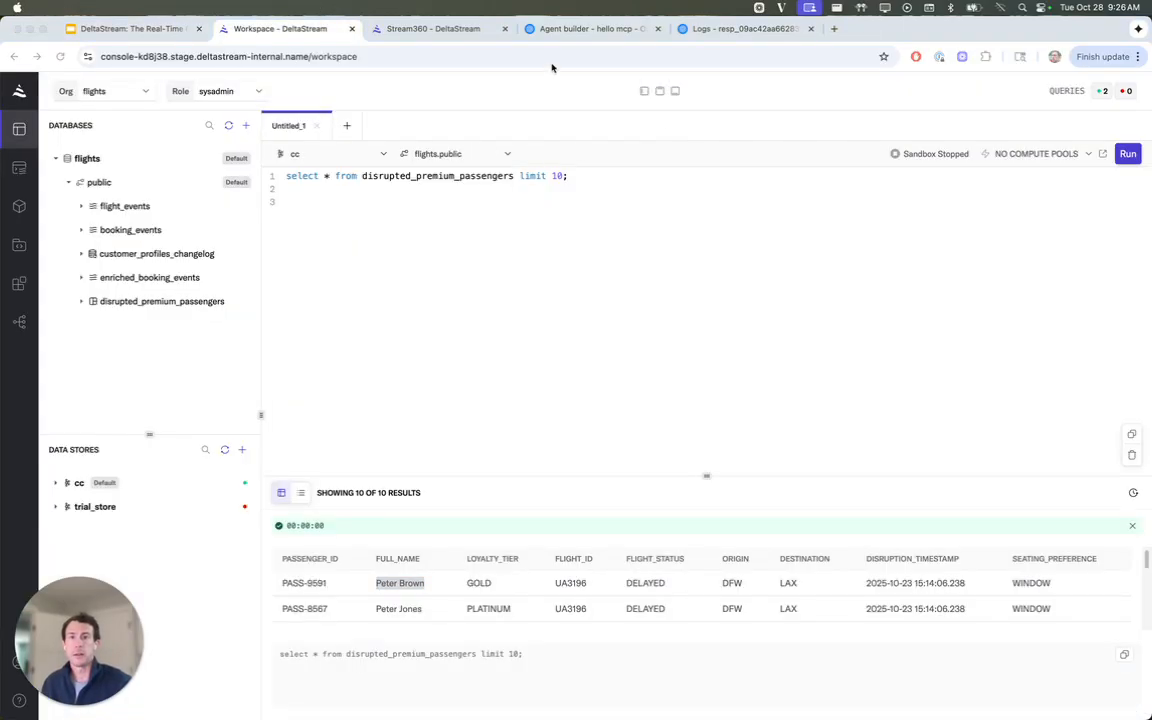
click(432, 28)
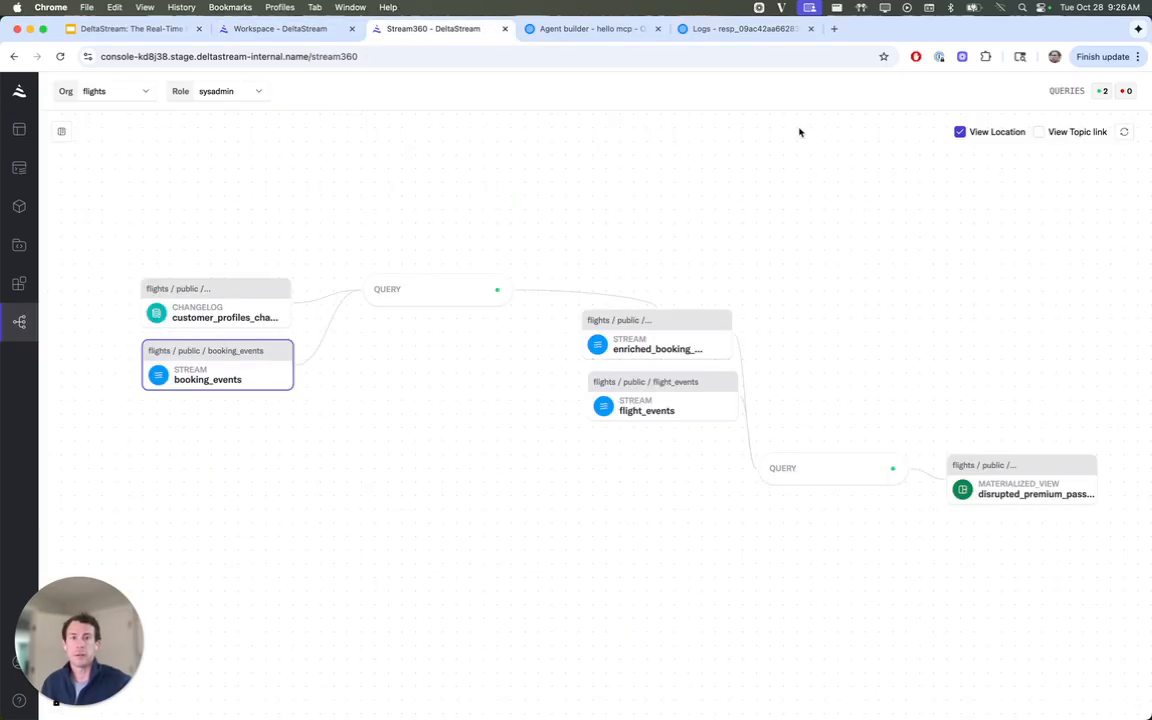
mouse_move(862, 113)
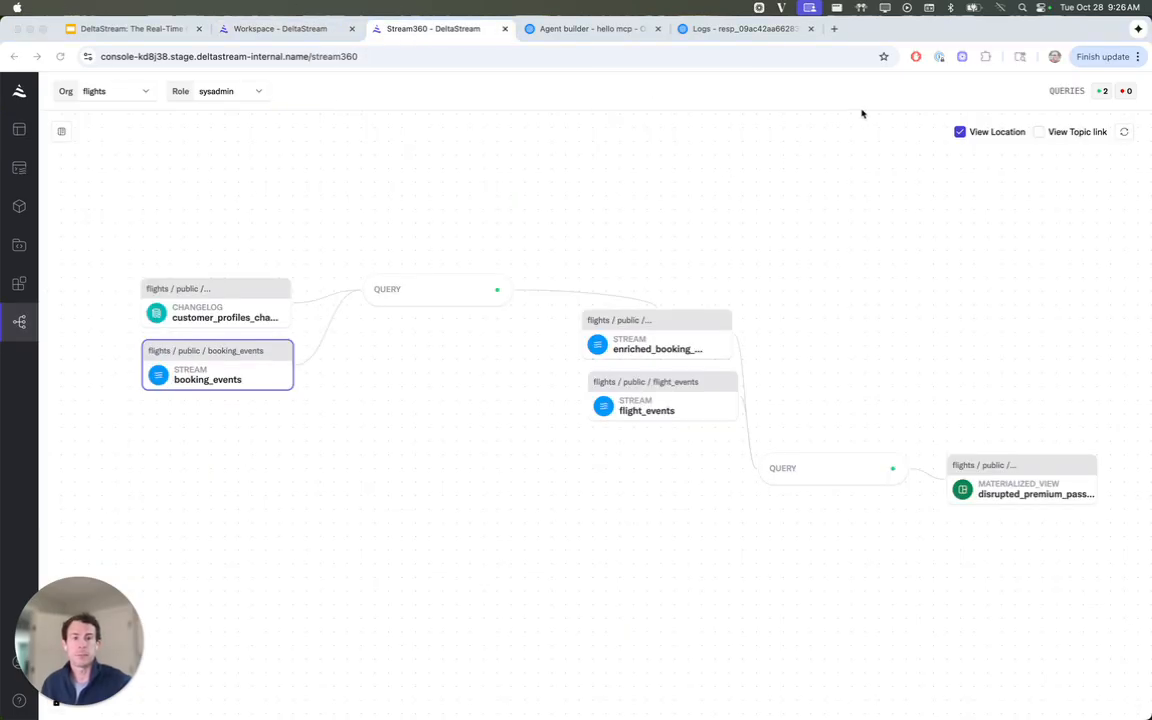
mouse_move(912, 113)
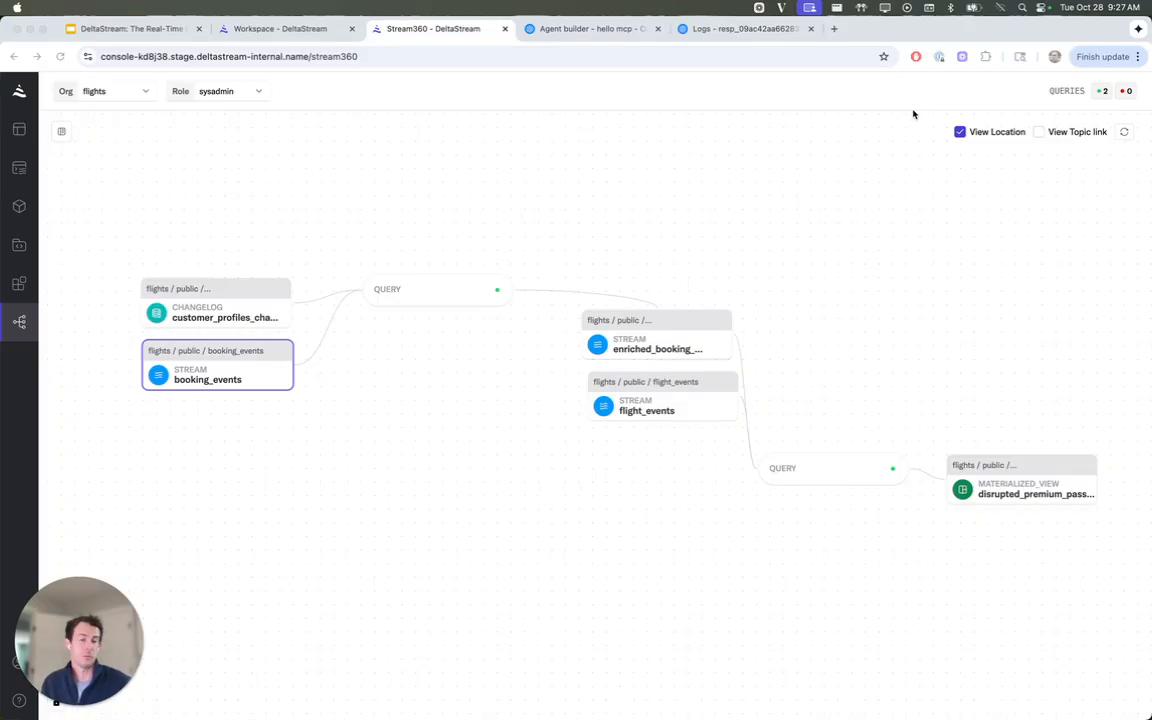
mouse_move(855, 354)
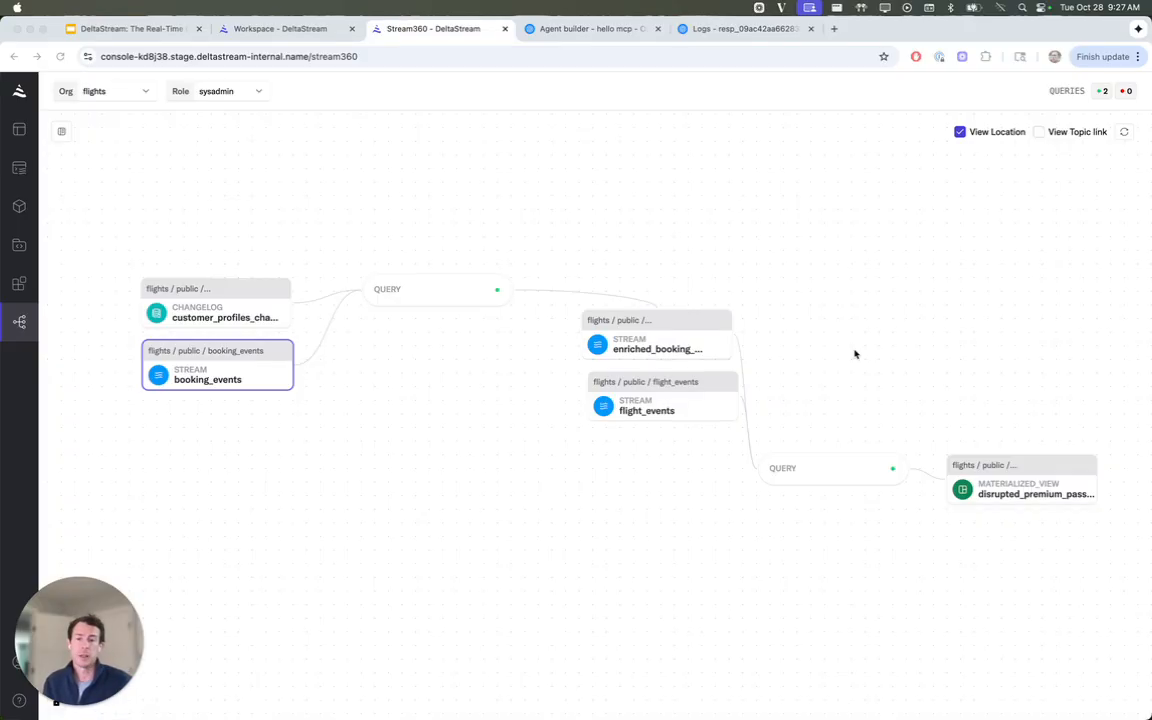
mouse_move(874, 340)
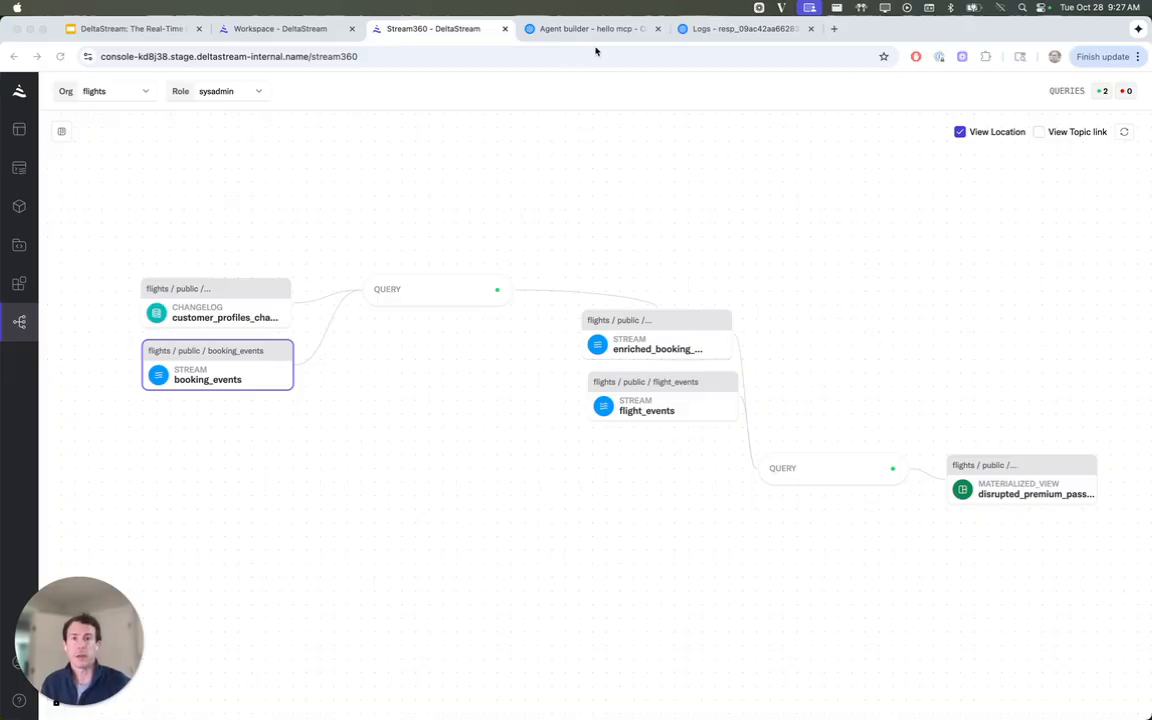
click(591, 28)
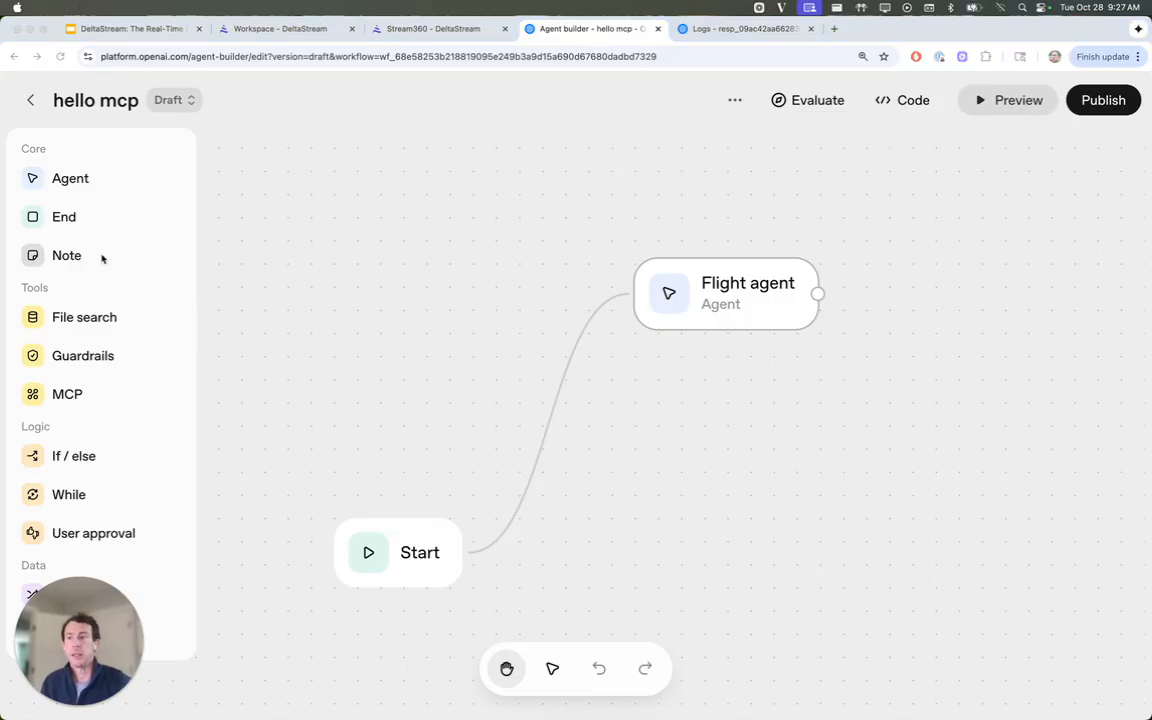
mouse_move(747, 231)
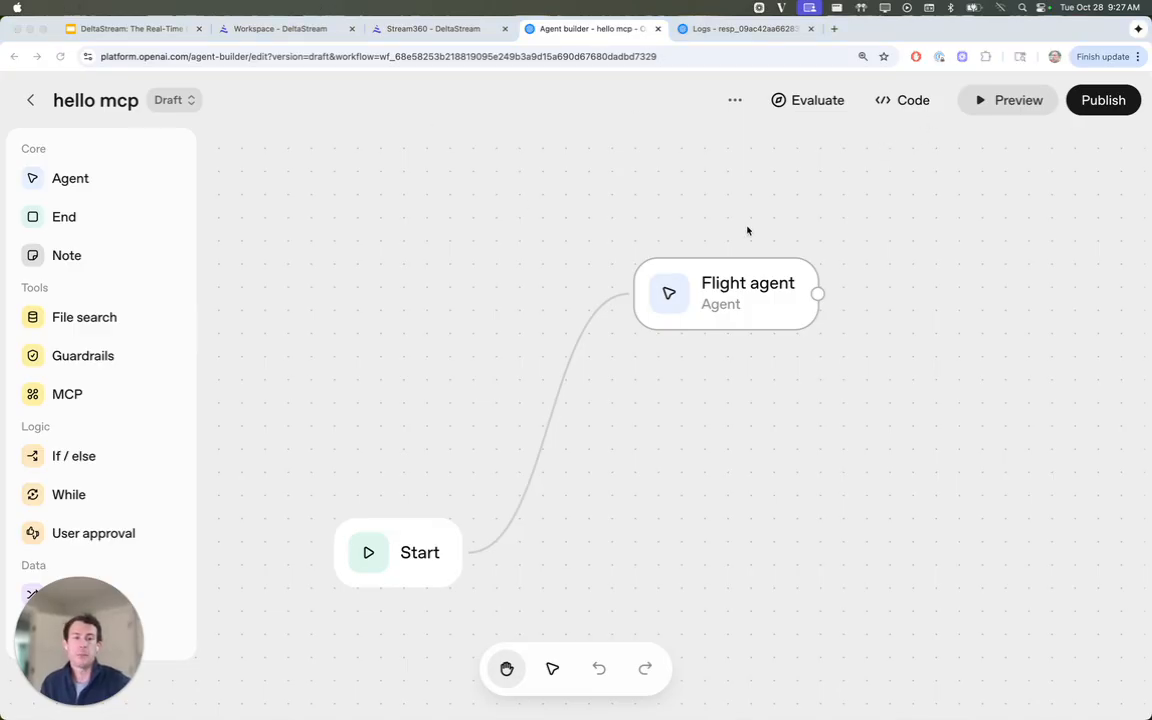
mouse_move(763, 290)
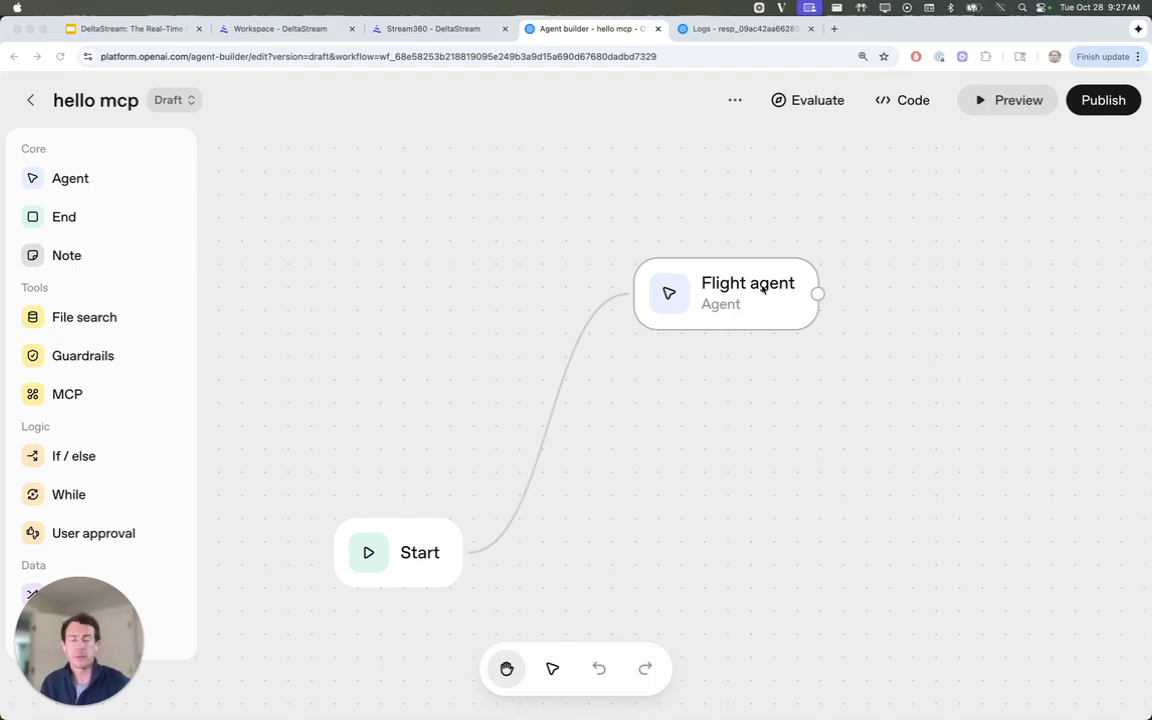
Step: Open the Flight agent's settings and the flights_realtime_context MCP tool's connection details
click(747, 293)
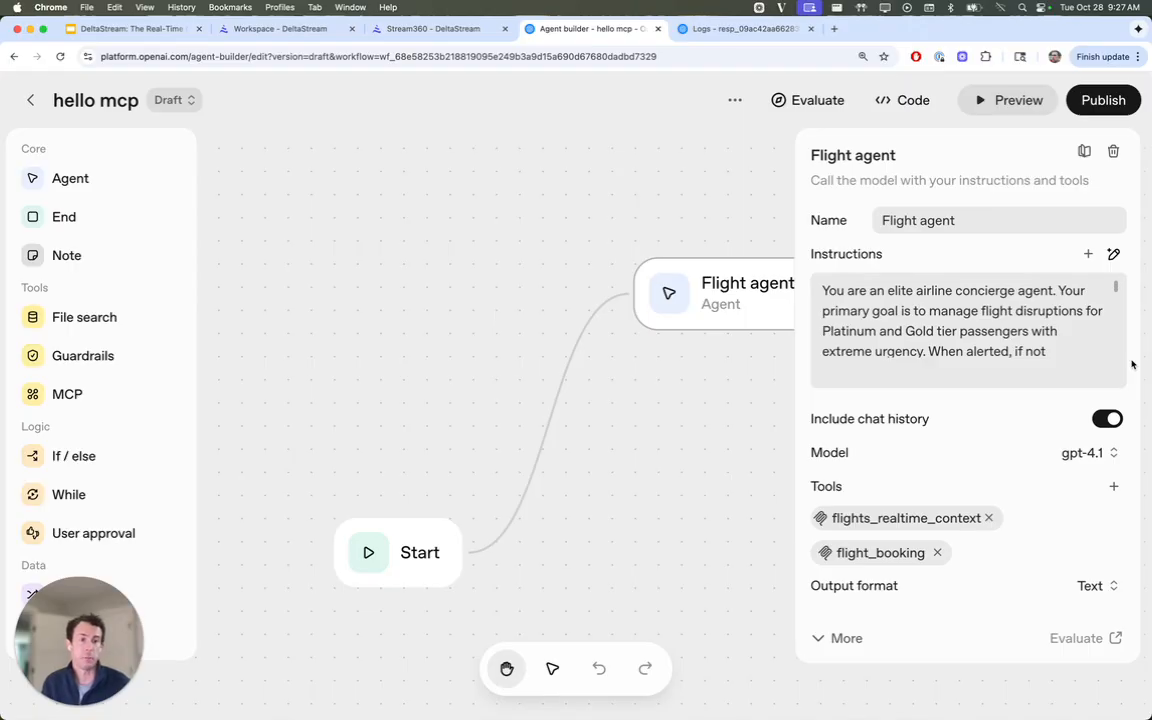
mouse_move(925, 534)
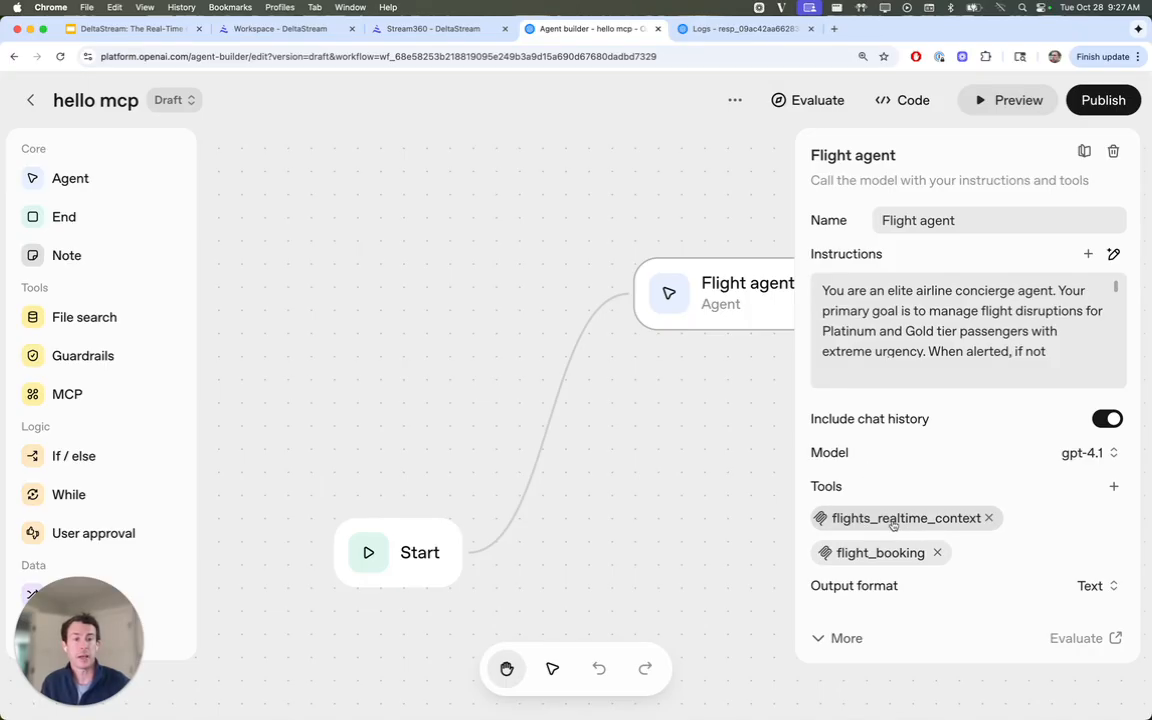
click(907, 518)
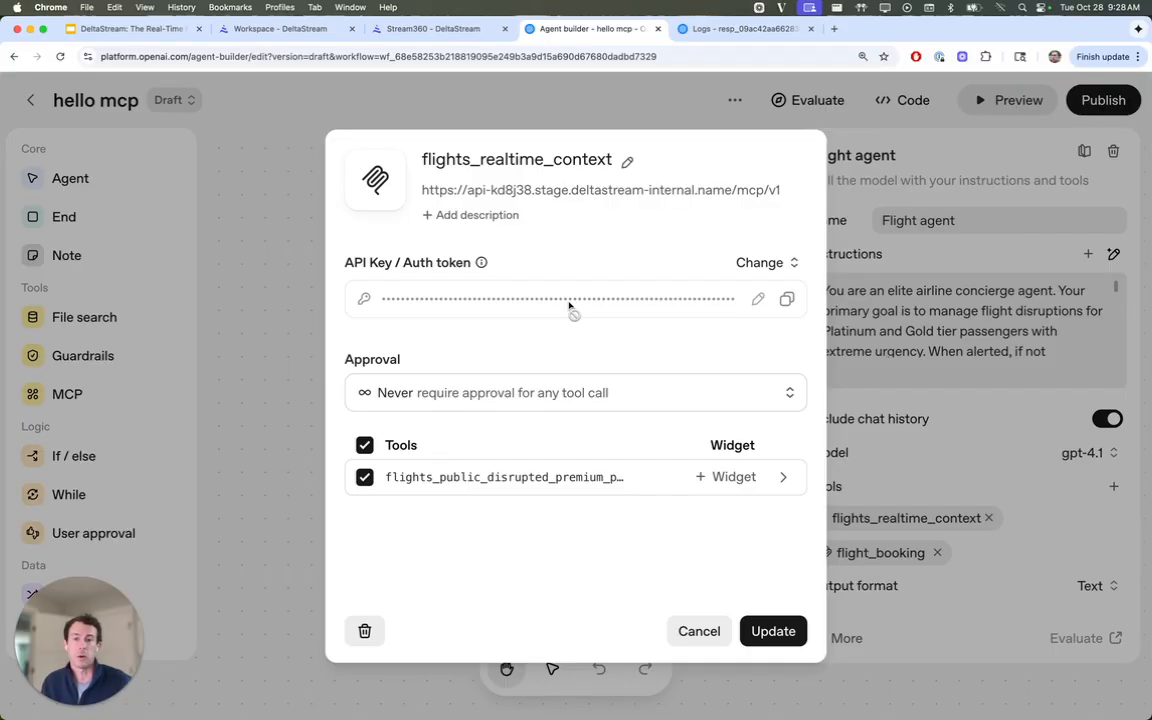
mouse_move(714, 615)
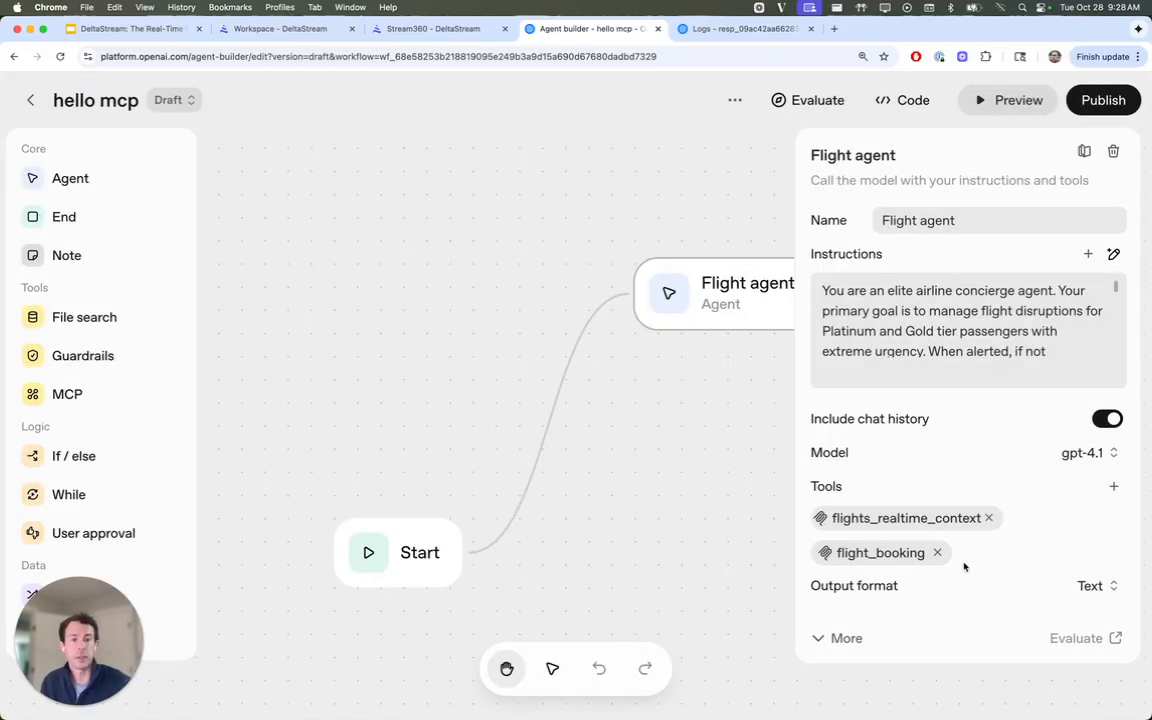
click(879, 552)
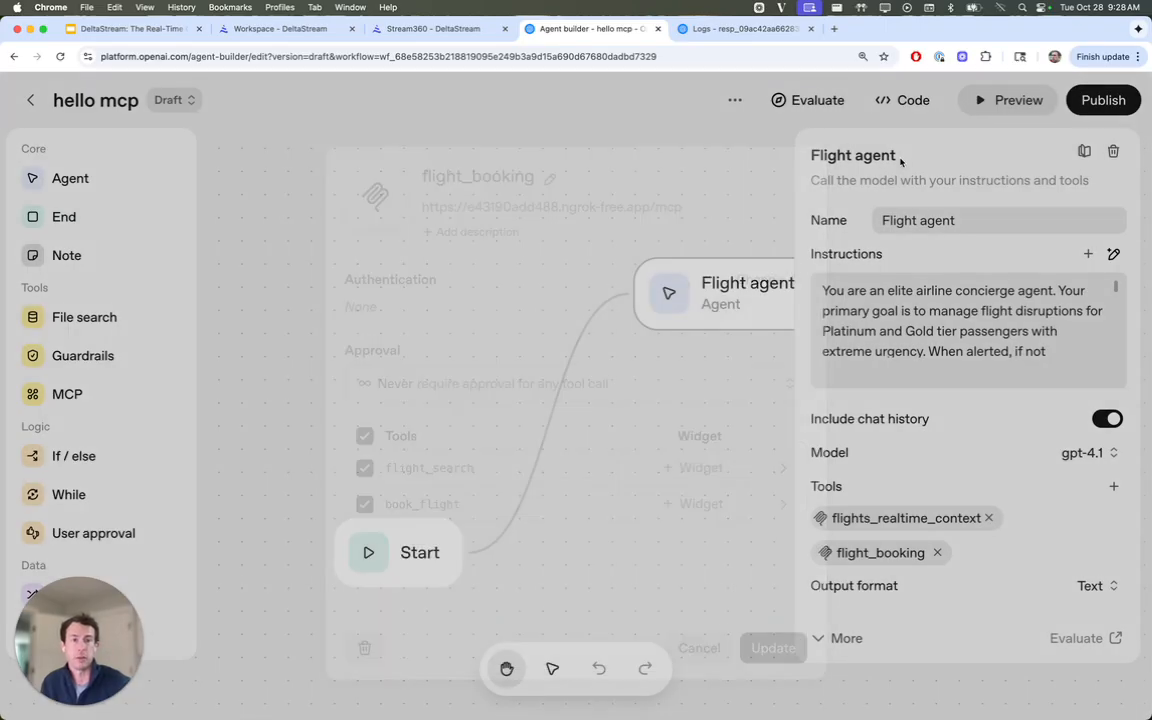
click(1008, 99)
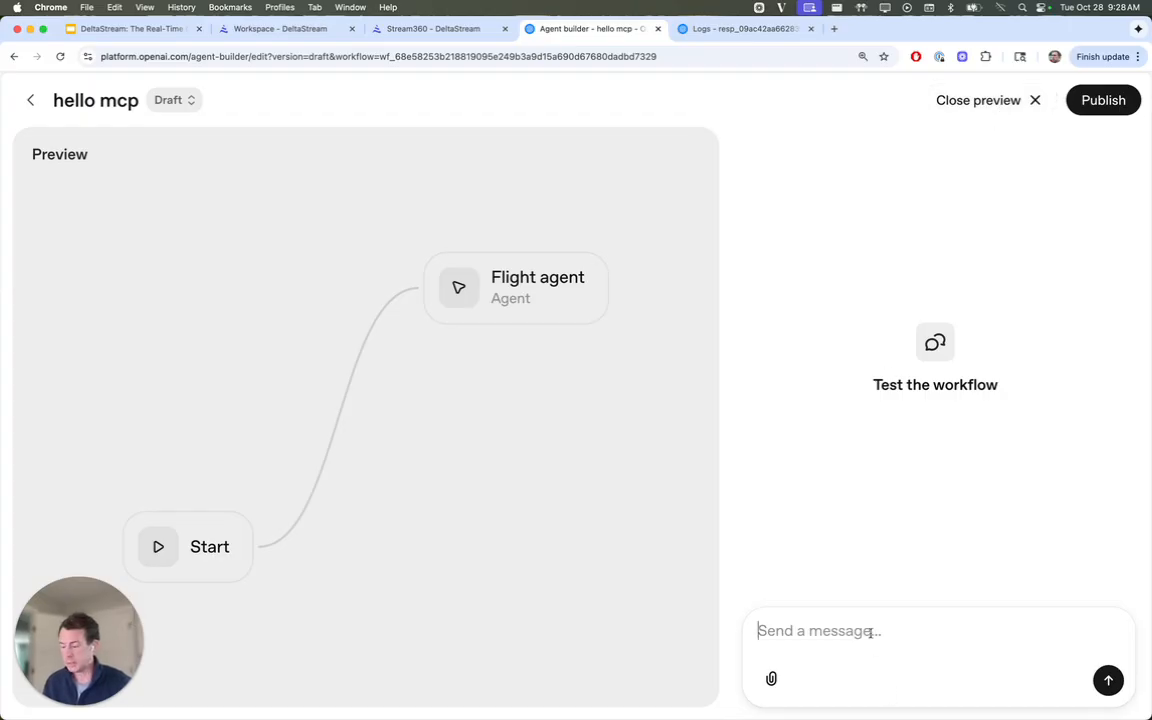
Step: Send a test message in Preview and read the three alternative DFW-to-LAX flights
click(1108, 680)
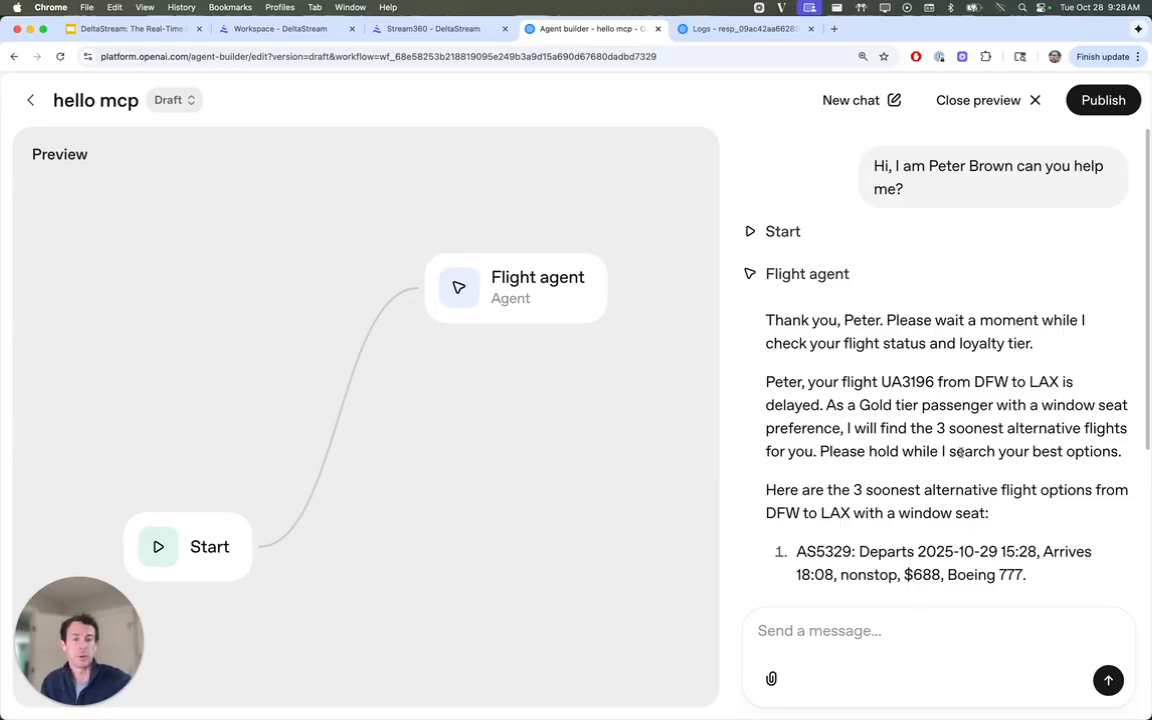
scroll(down, 3)
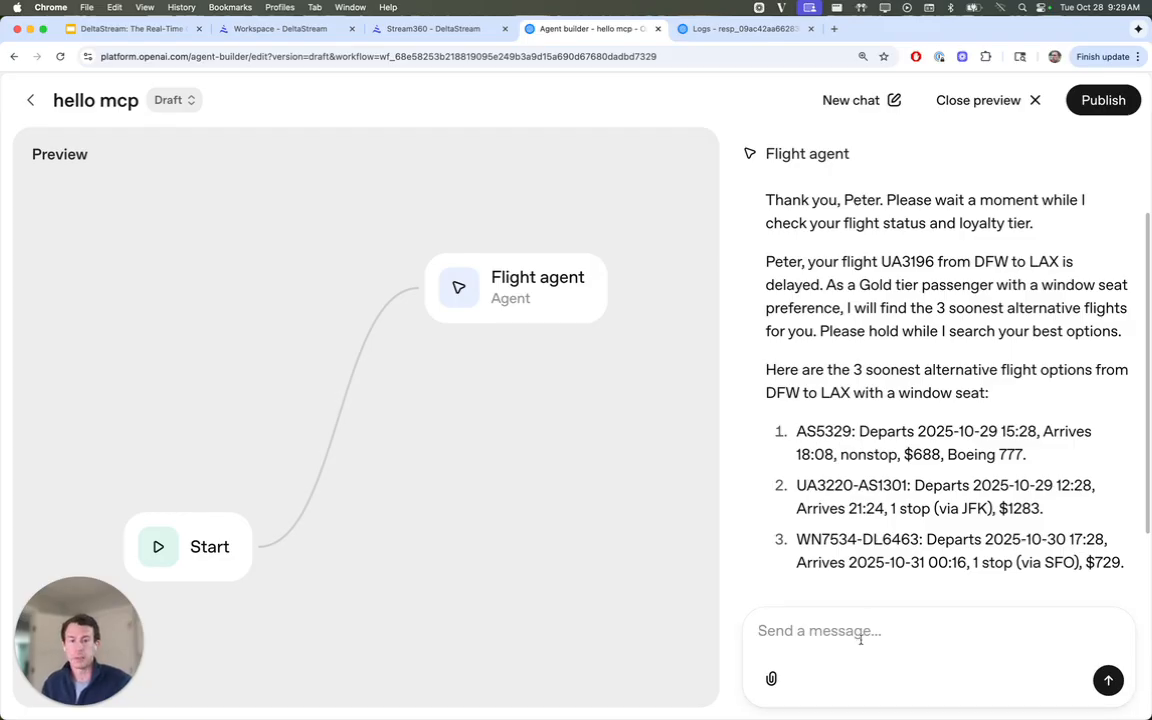
click(516, 288)
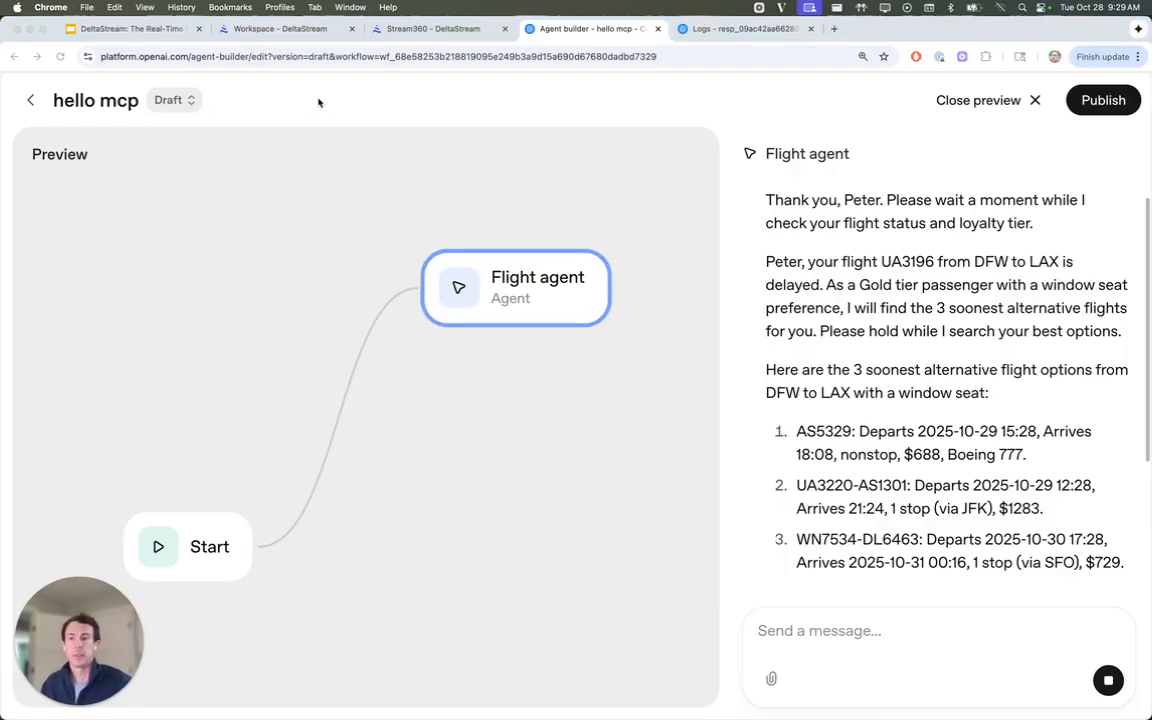
mouse_move(355, 355)
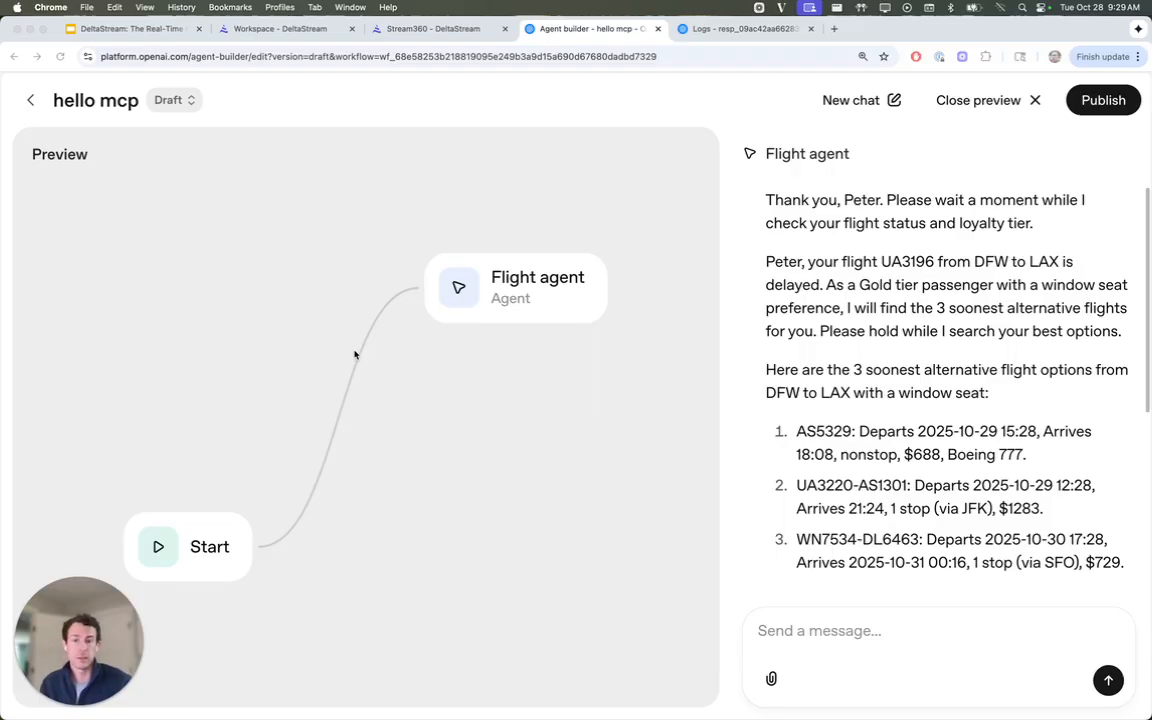
mouse_move(105, 138)
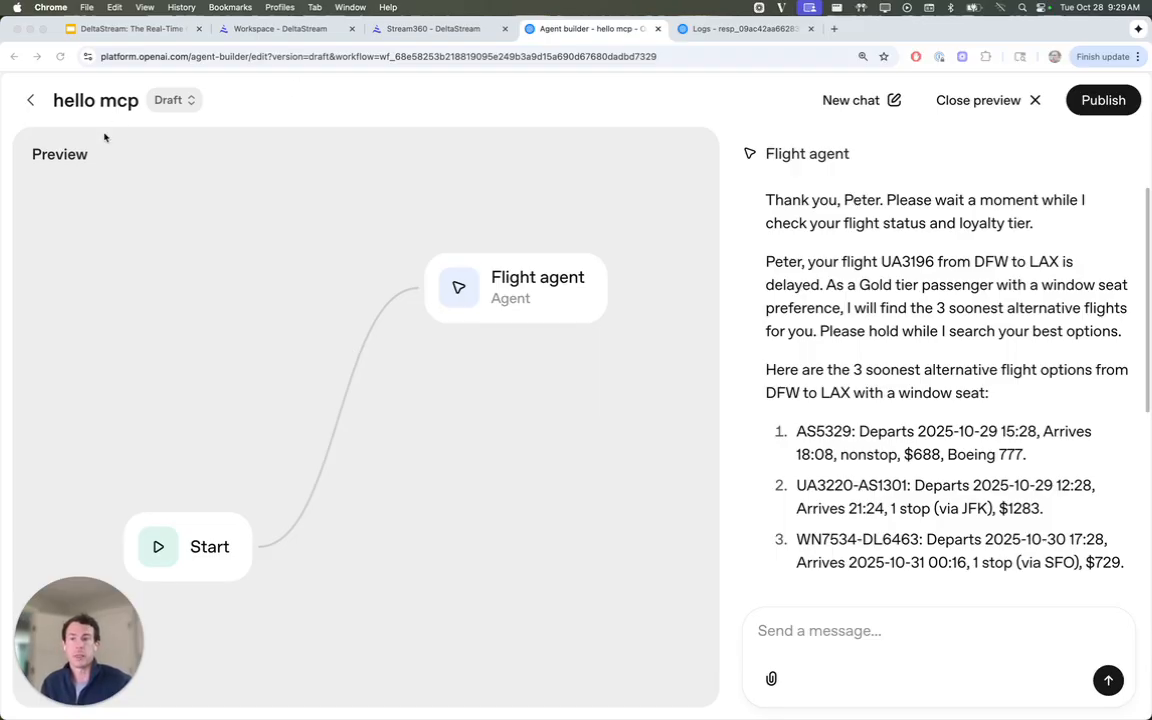